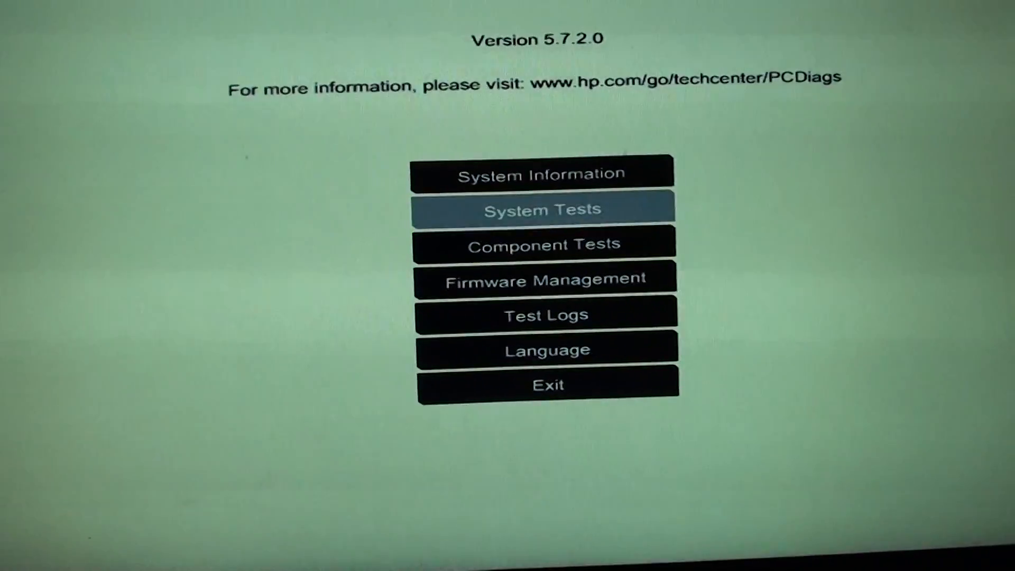
# Go from Component Tests to the Memory Test page with Fast, Quick and Extensive options.
pyautogui.click(546, 244)
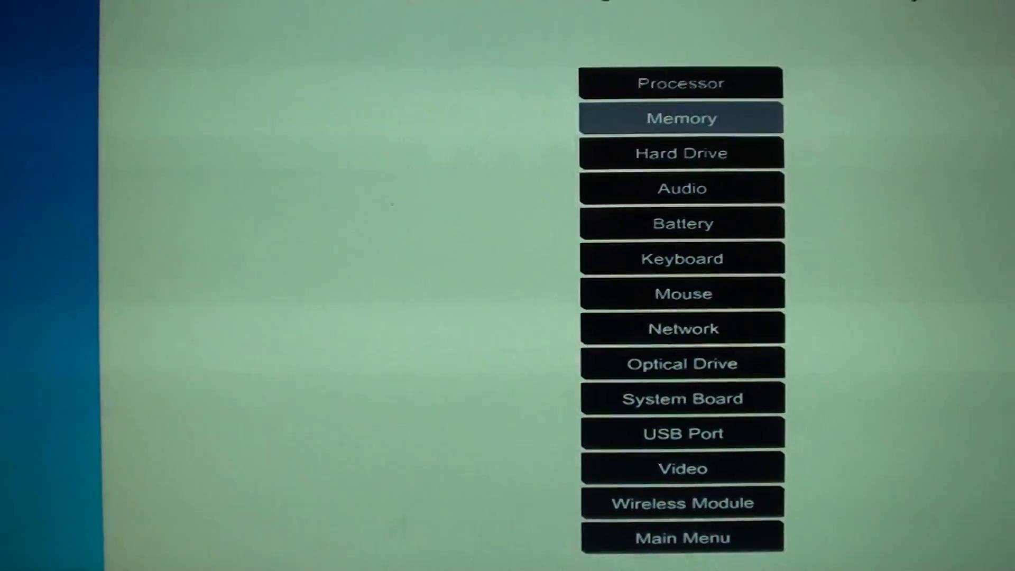
pyautogui.click(679, 117)
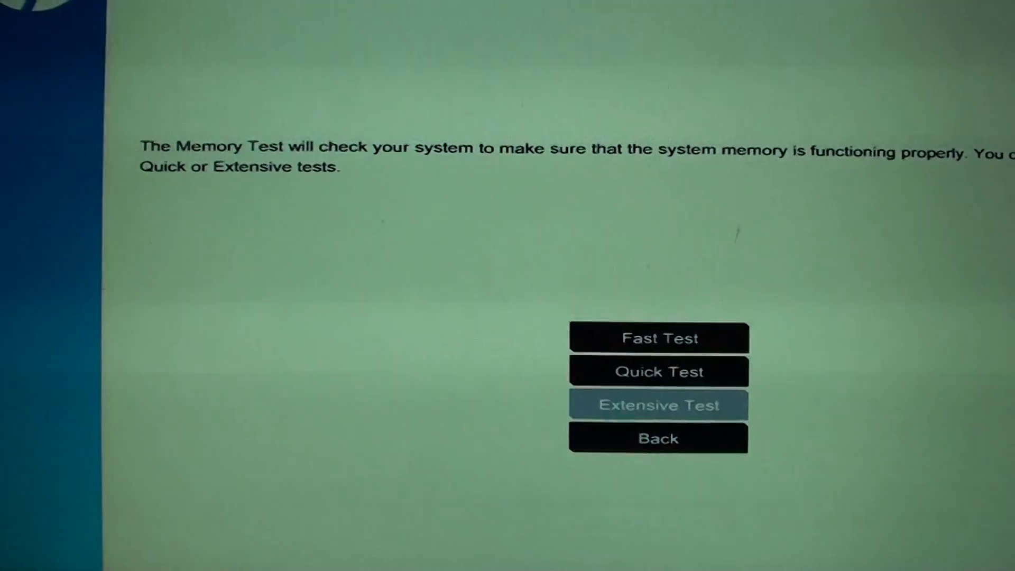
# Launch the Extensive memory test to run once, starting the time estimate.
pyautogui.click(657, 404)
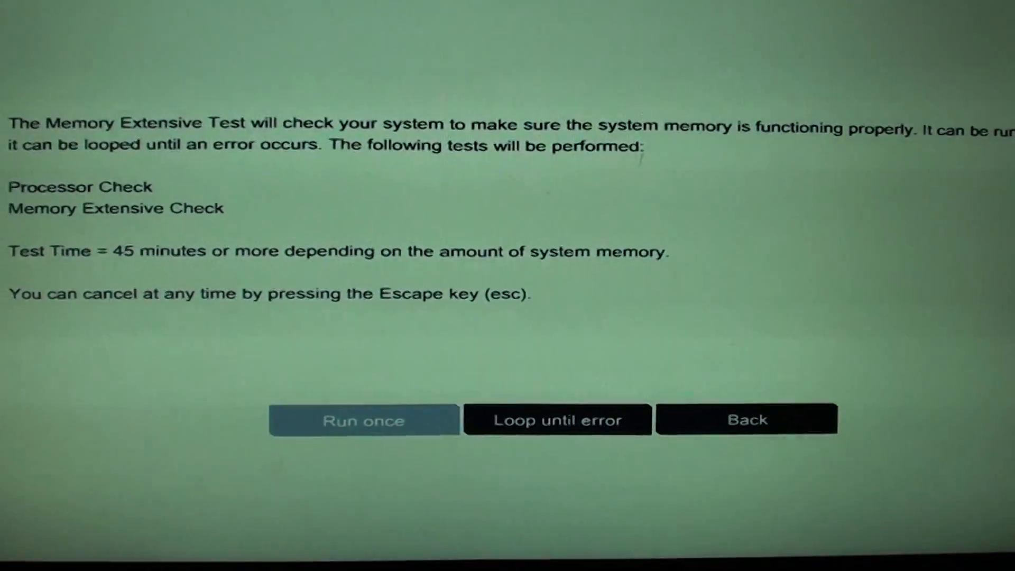
pyautogui.click(363, 420)
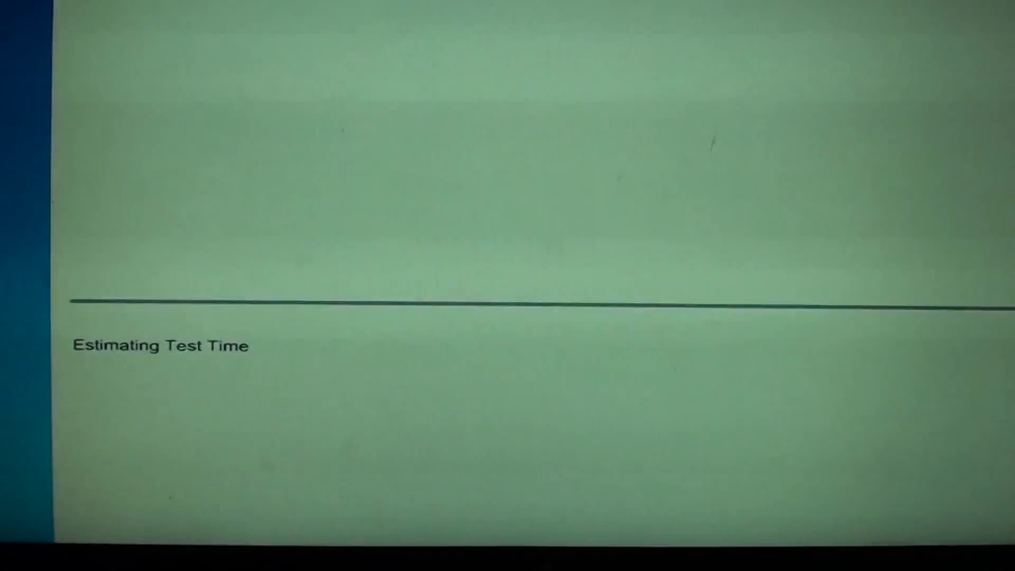